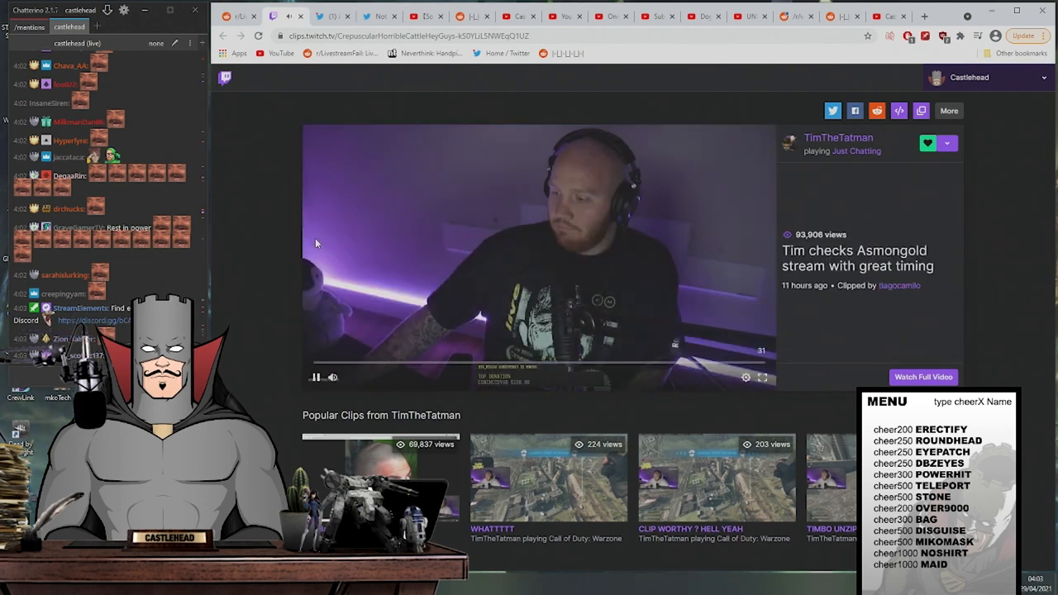
Close the TimTheTatman clip and scroll the r/LivestreamFail feed past the Destiny and Mizkif posts.
left_click(241, 16)
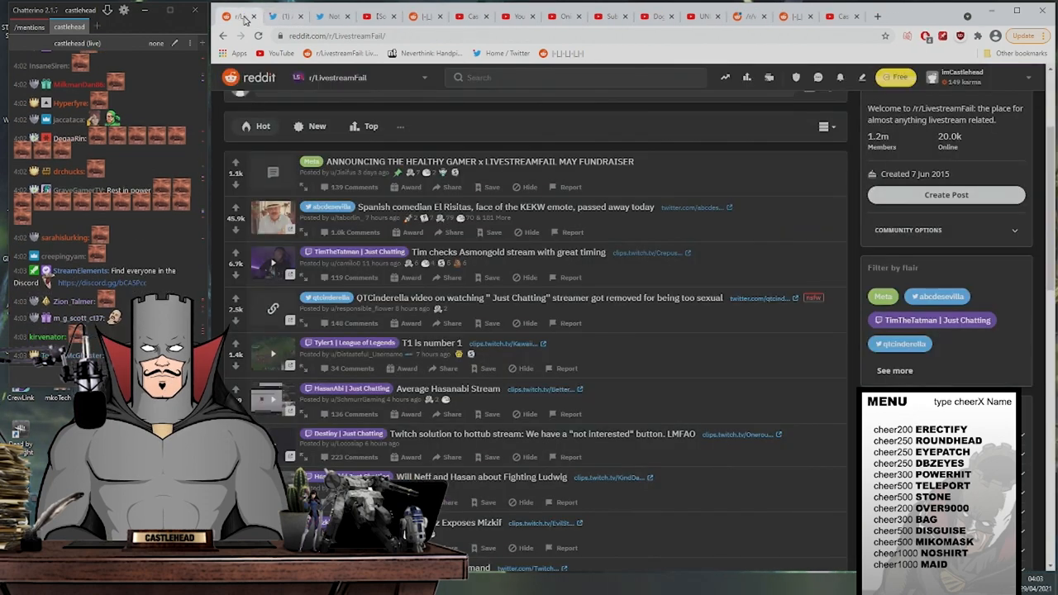
scroll("down", 3)
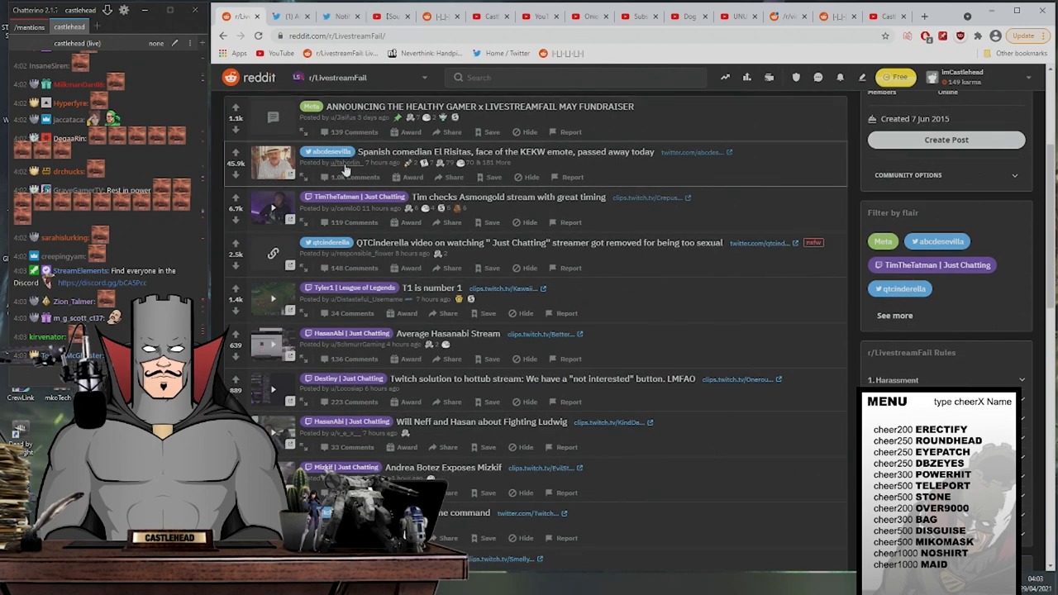
scroll("down", 3)
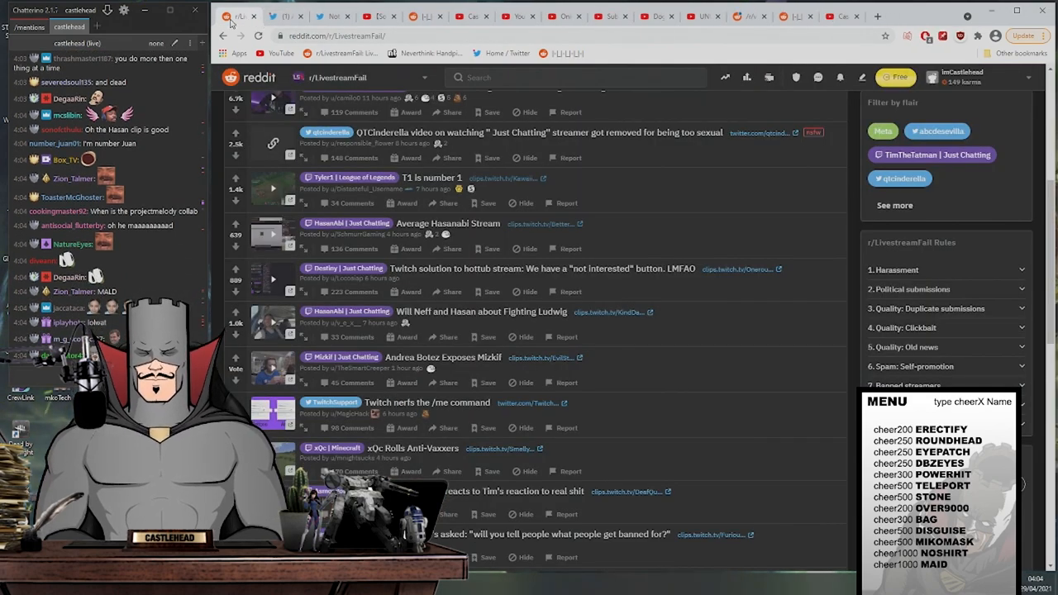
scroll("down", 3)
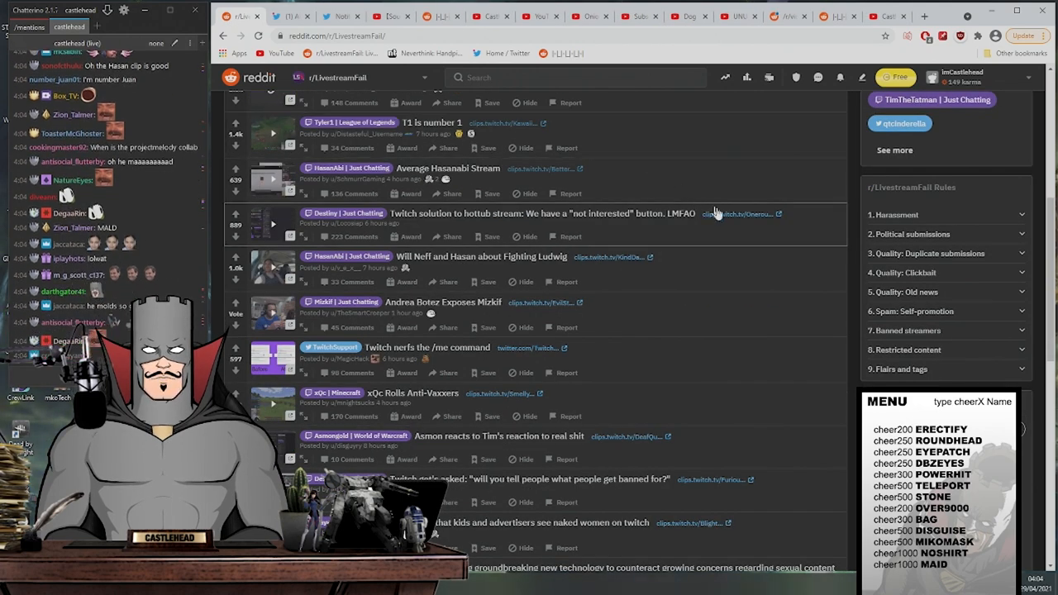
left_click(735, 214)
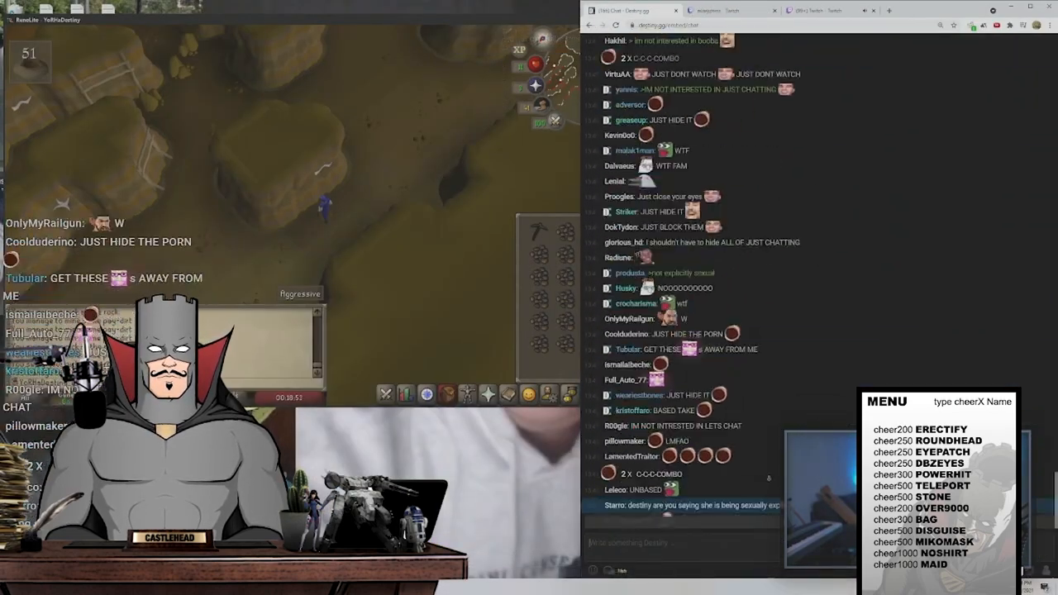
scroll("down", 3)
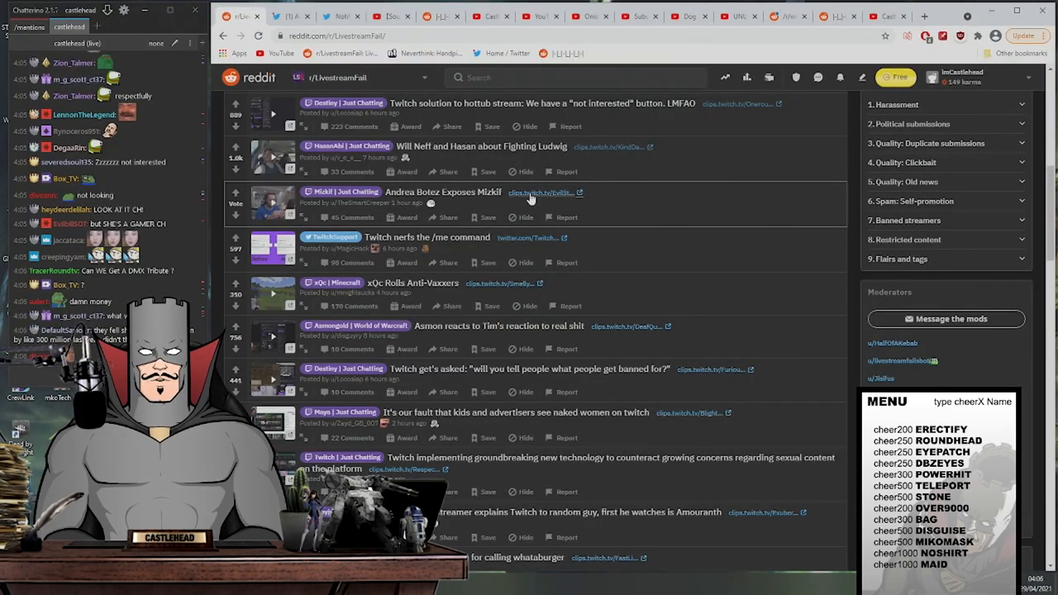
left_click(542, 192)
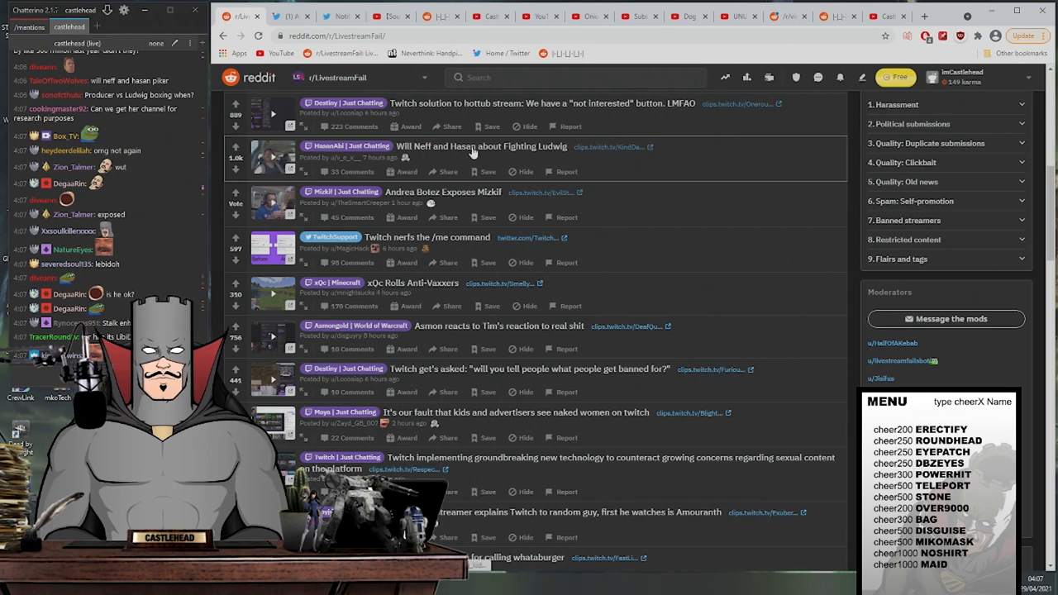
scroll("down", 3)
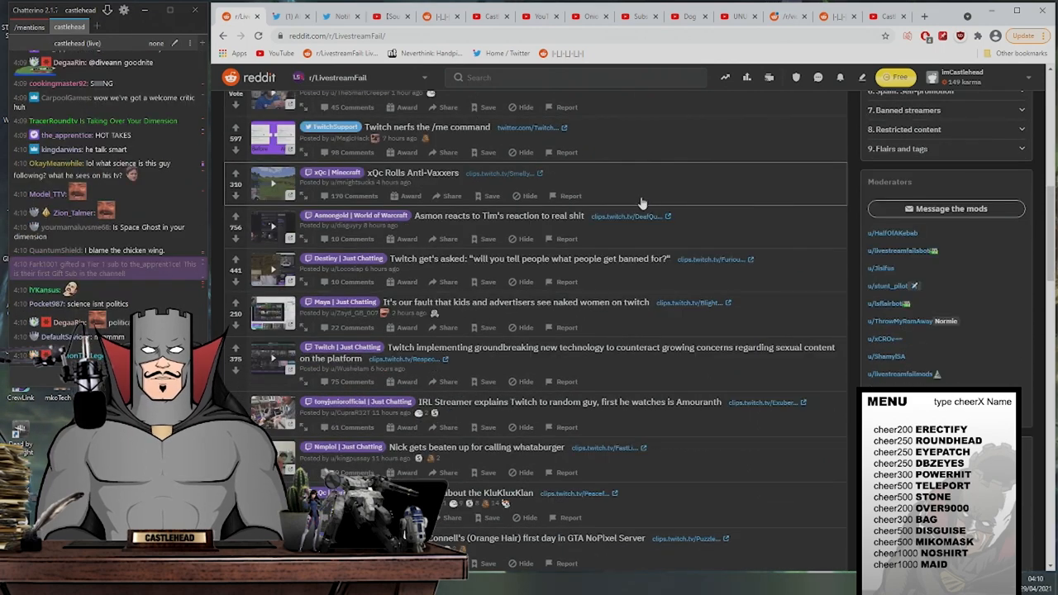
mouse_move(621, 220)
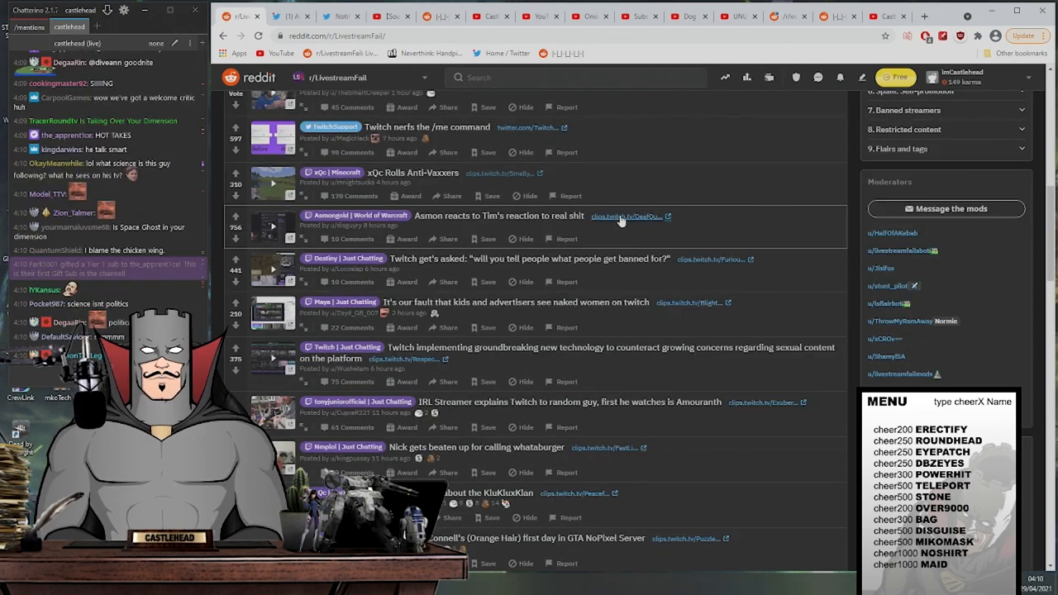
Play the 'Asmon reacts to Tim's reaction' clip and make it fill the screen.
left_click(624, 216)
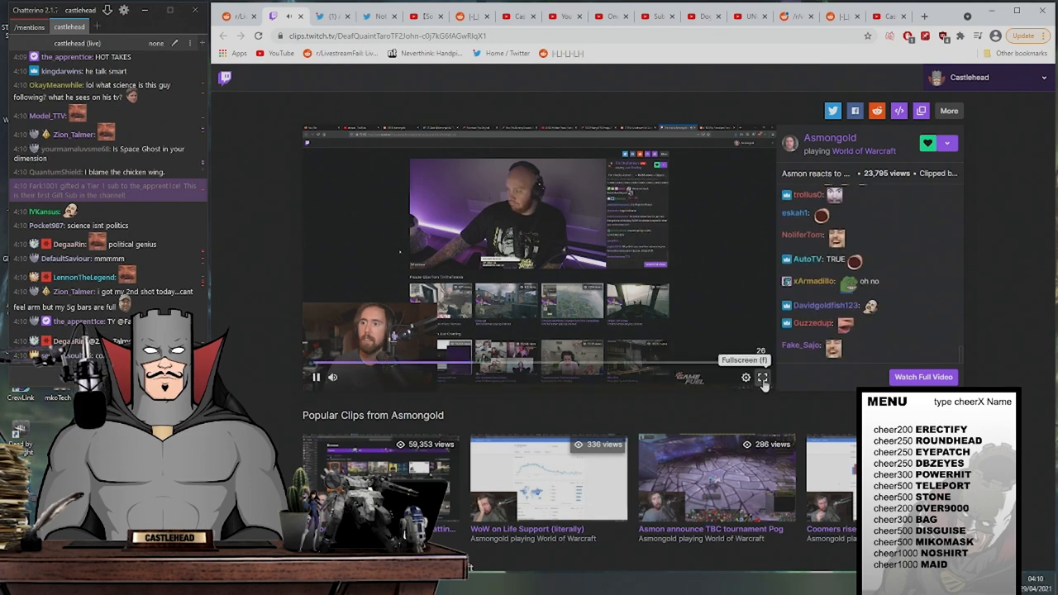
left_click(763, 377)
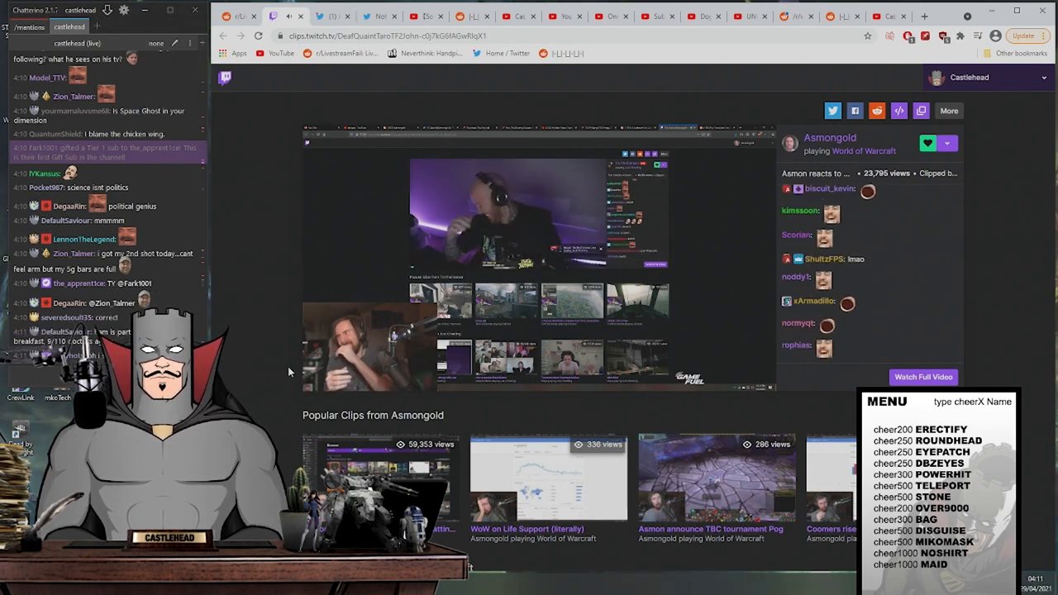
Close the Asmongold clip and scroll the r/LivestreamFail feed down to the Maya post.
left_click(384, 348)
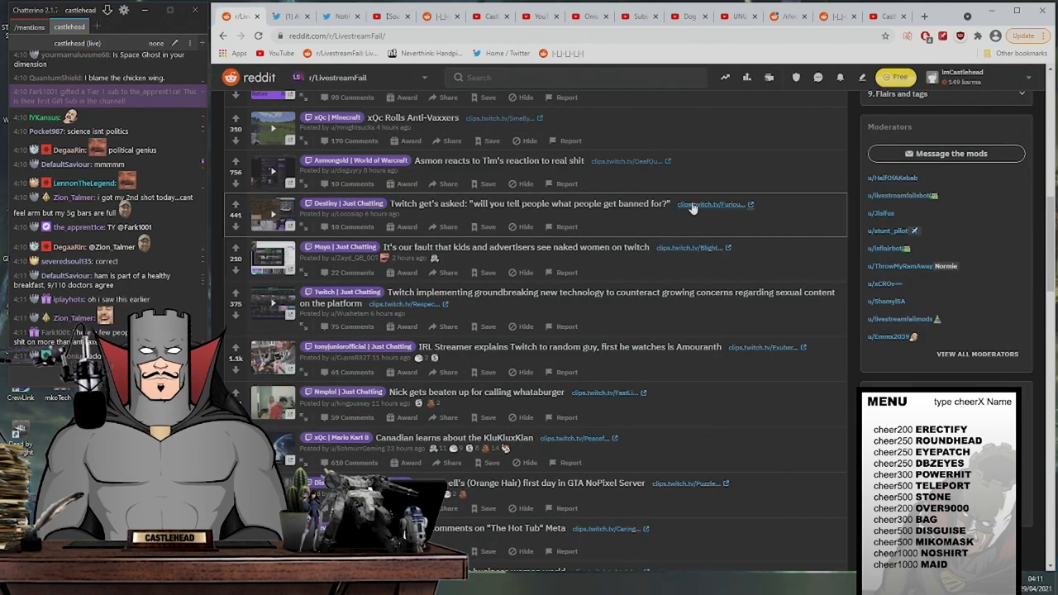
left_click(709, 205)
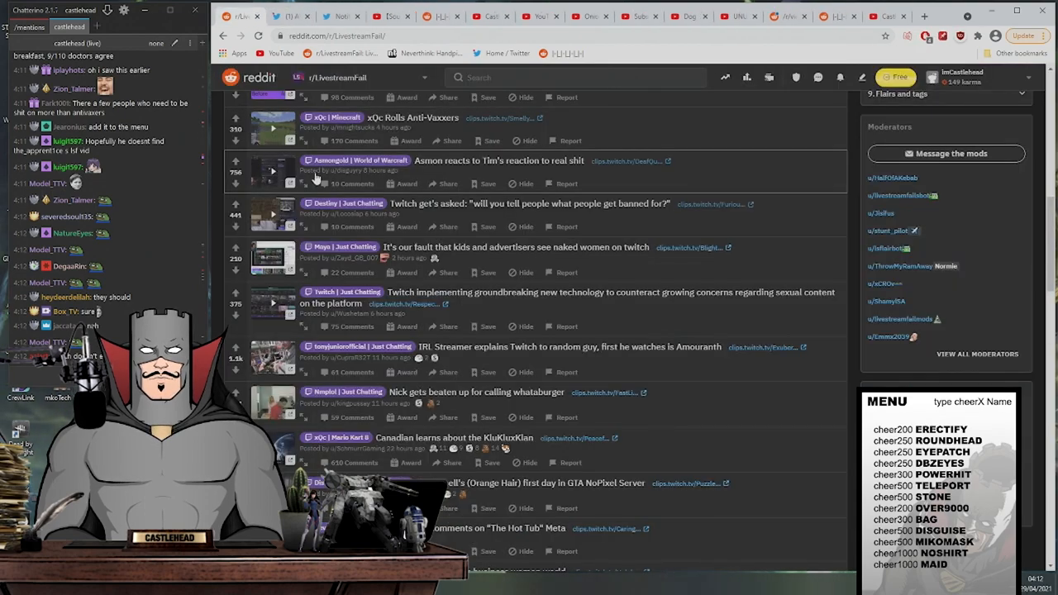
scroll("down", 3)
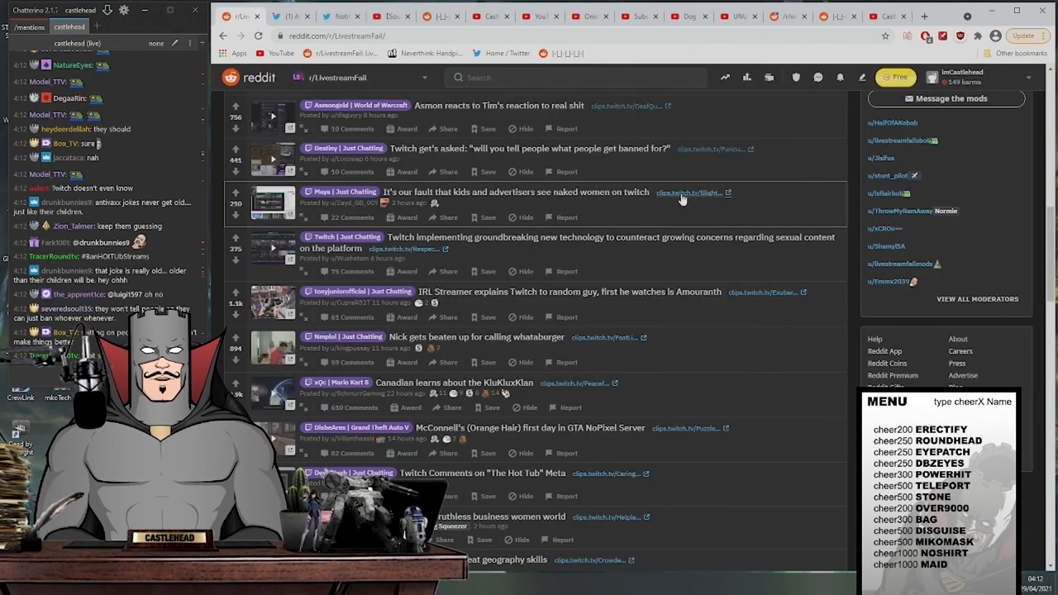
Play Maya's clip about kids and advertisers seeing naked women on Twitch.
left_click(687, 191)
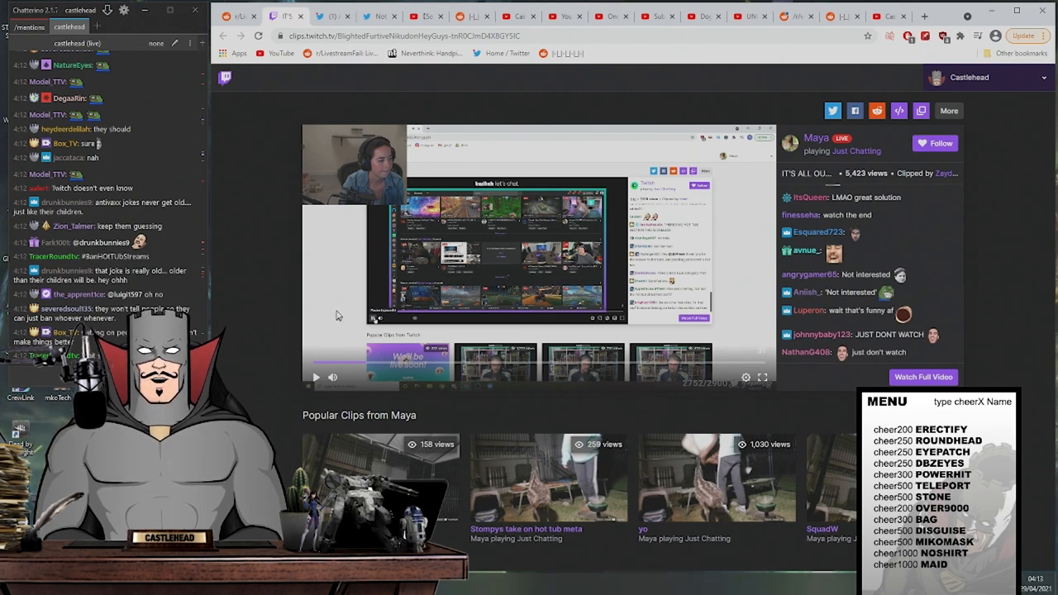
mouse_move(343, 302)
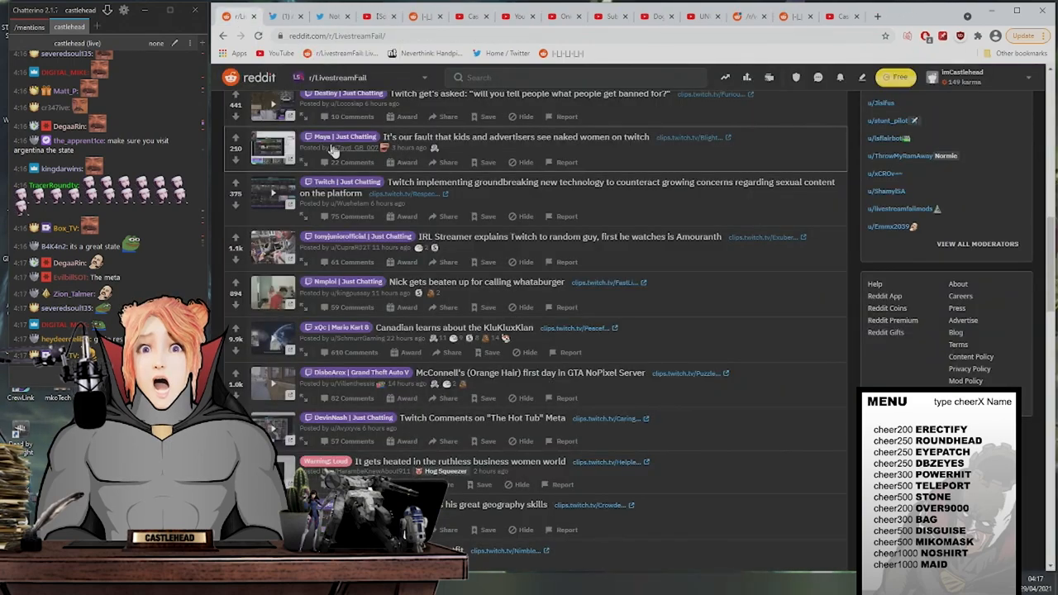
Scroll the r/LivestreamFail feed down to the xQcOW drawing-game clip post.
scroll("down", 3)
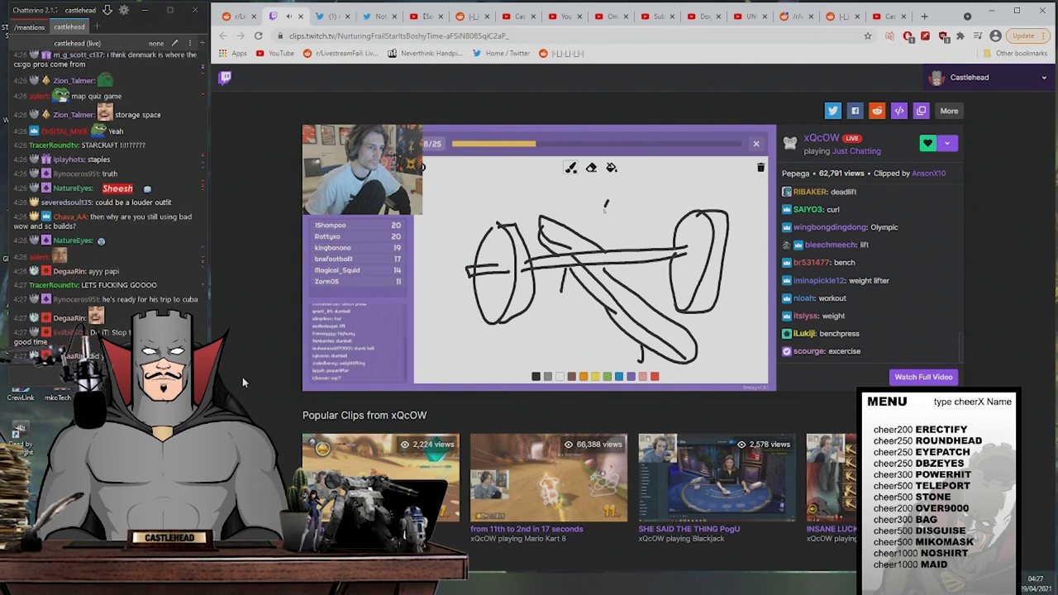
Switch the xQcOW drawing-game clip to fullscreen.
left_click_drag(604, 206, 662, 228)
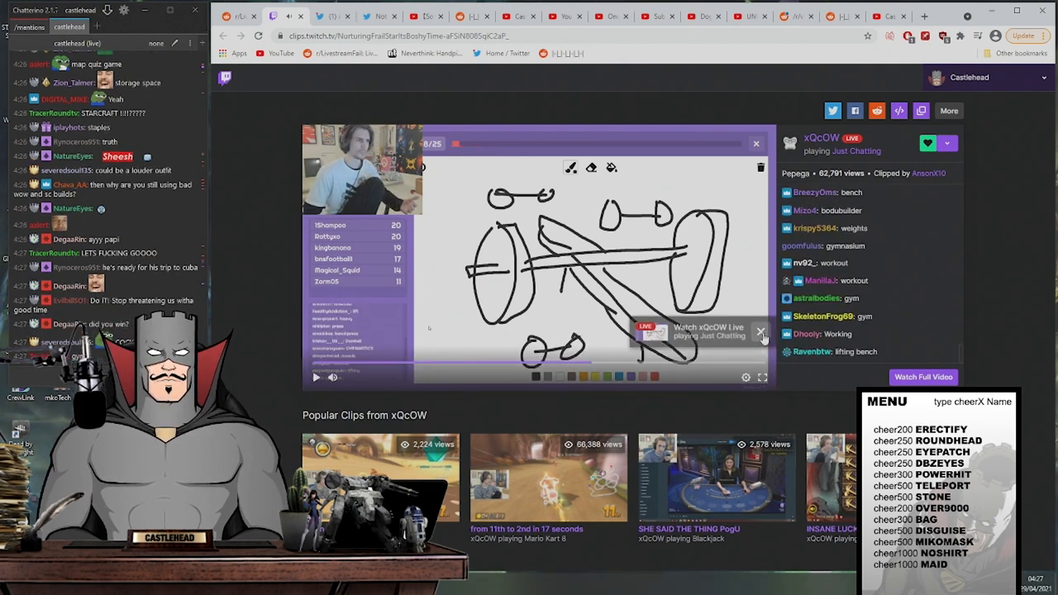
left_click(764, 379)
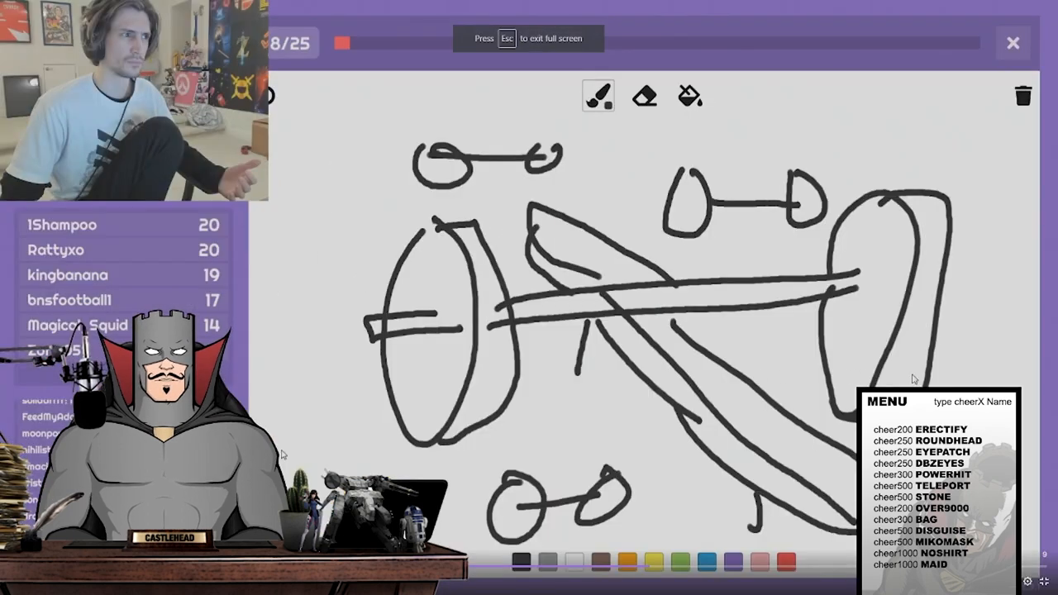
mouse_move(911, 383)
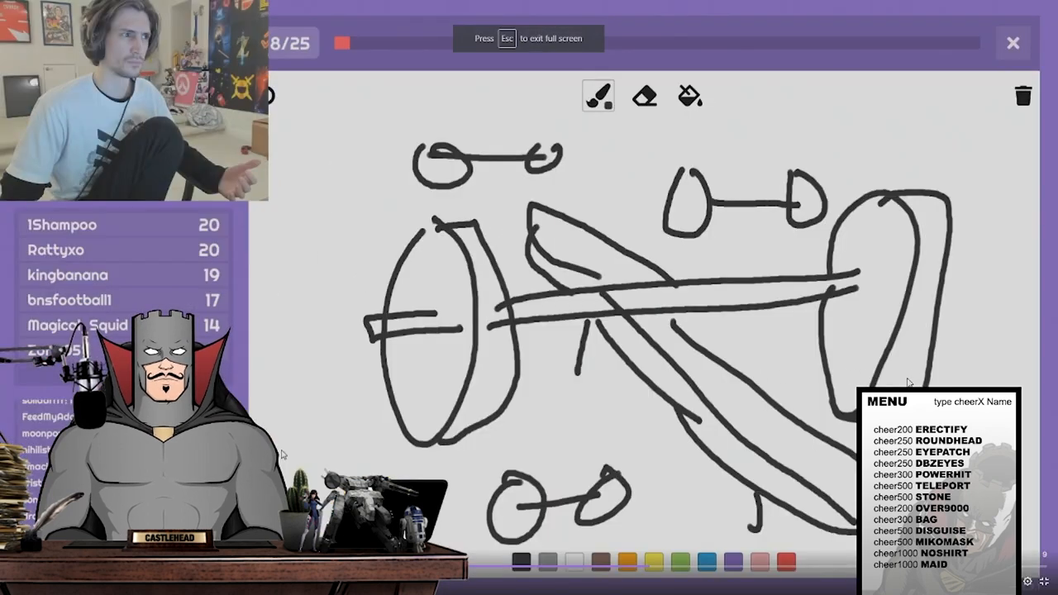